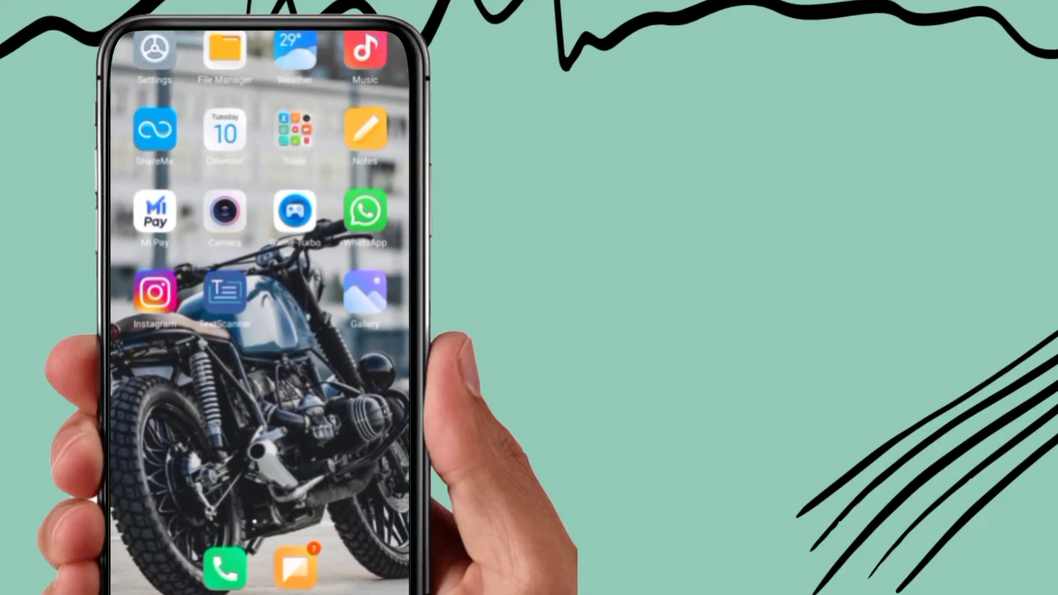
Launch Instagram from the phone's home screen.
{"action": "left_click", "coordinate": [154, 292]}
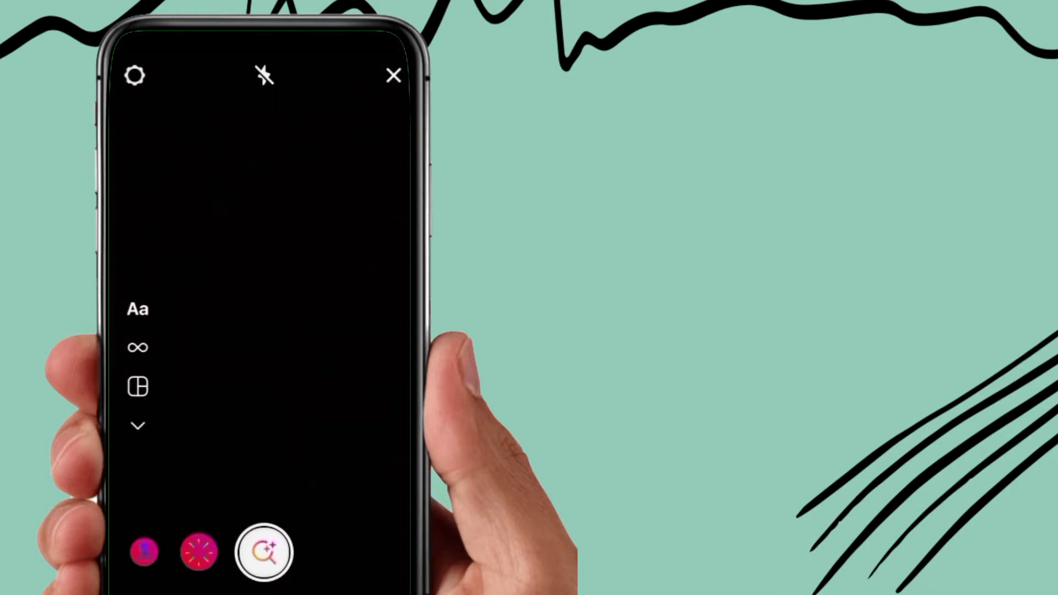
Search the Effect Gallery for 'photo crop' and scroll through the matching effects.
{"action": "left_click", "coordinate": [262, 552]}
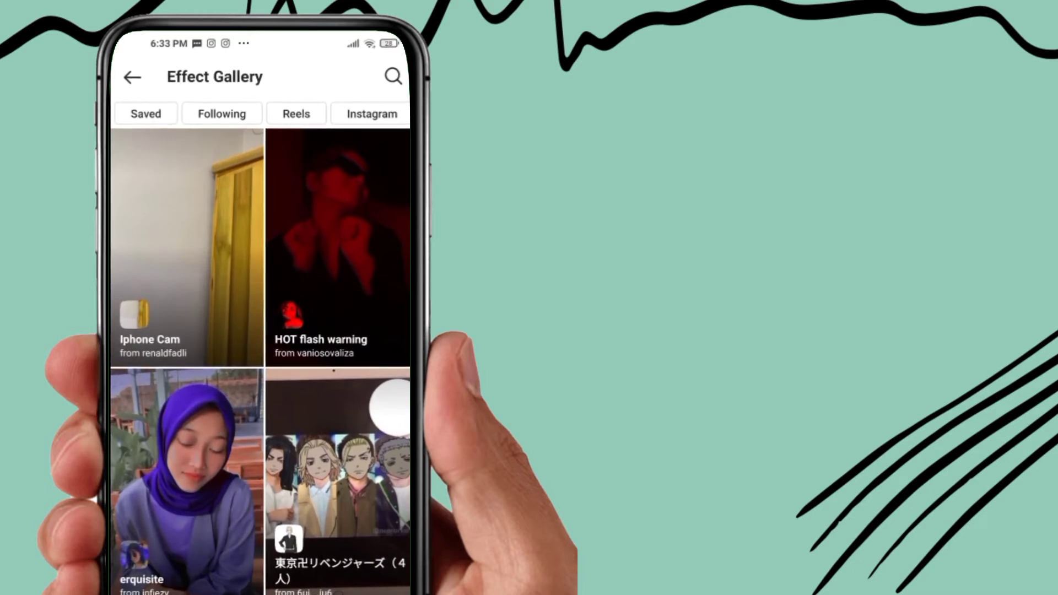
{"action": "left_click", "coordinate": [393, 76]}
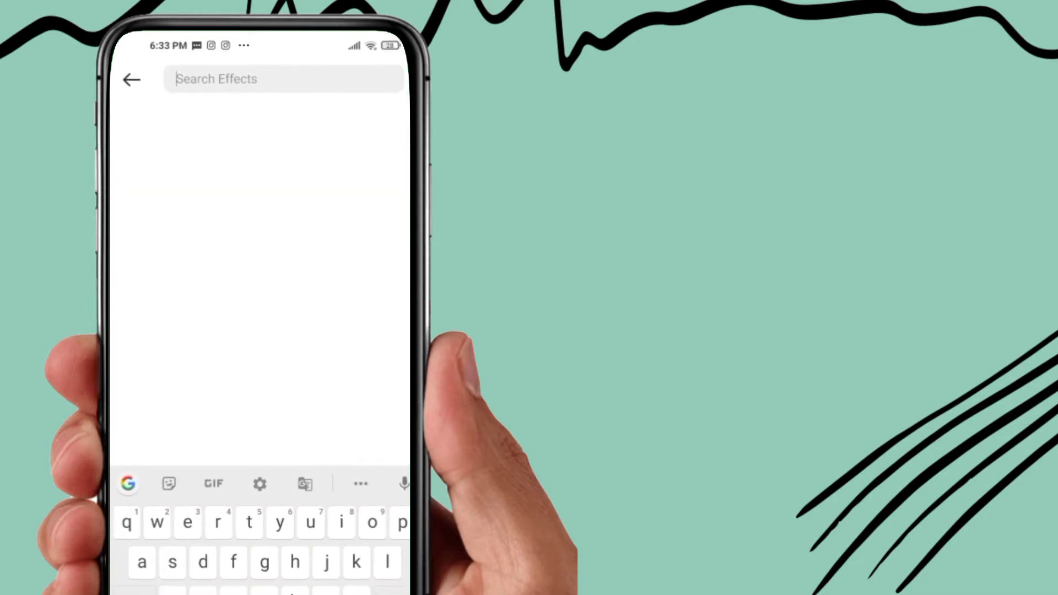
{"action": "type", "text": "photo"}
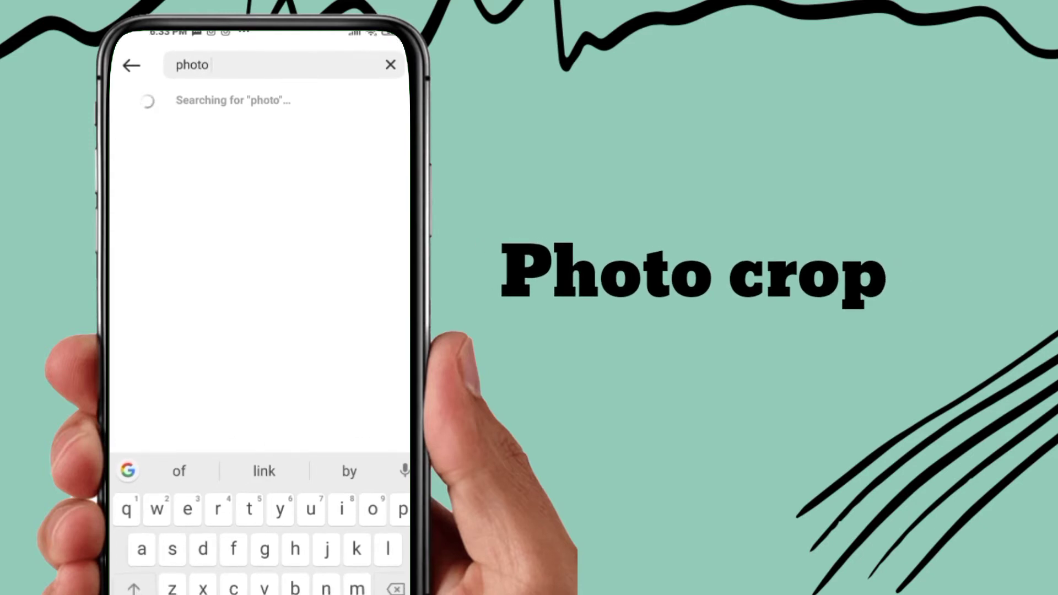
{"action": "type", "text": "crop"}
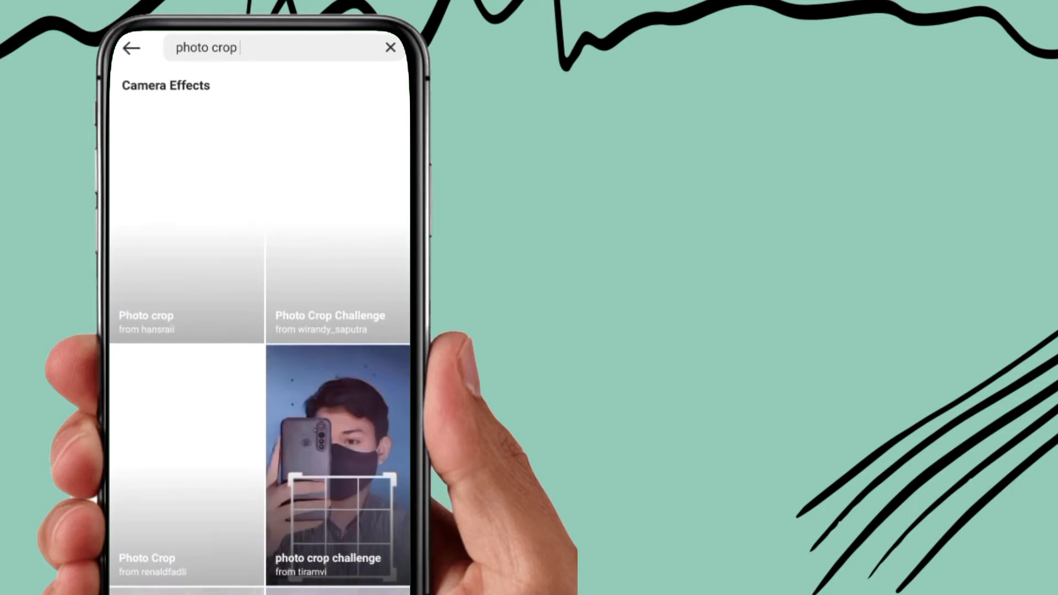
{"action": "scroll", "scroll_direction": "down", "scroll_amount": 3}
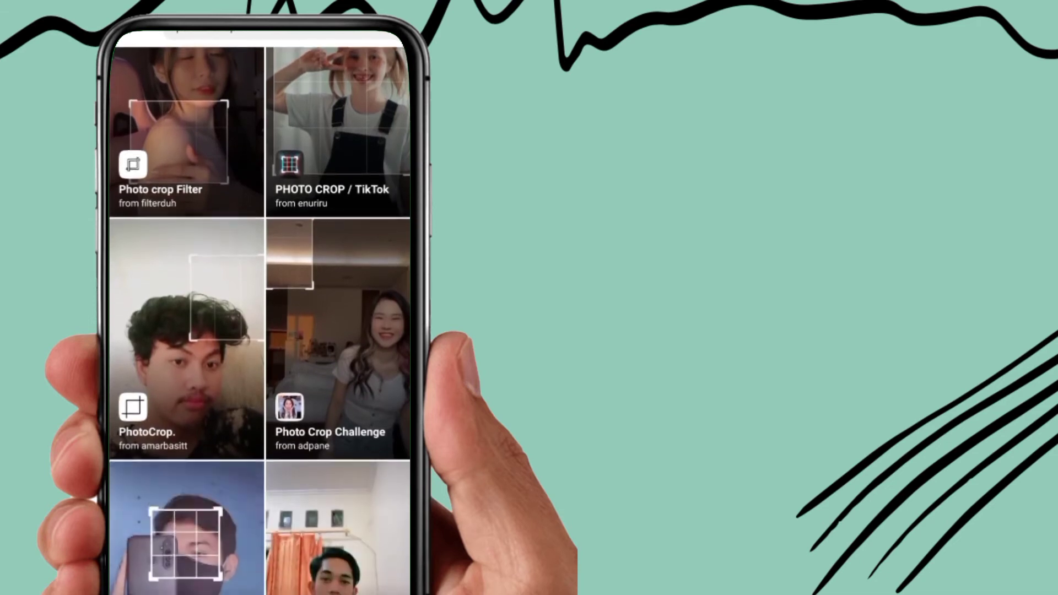
Open the Photo Crop Challenge effect by adpane from the search results.
{"action": "left_click", "coordinate": [338, 344]}
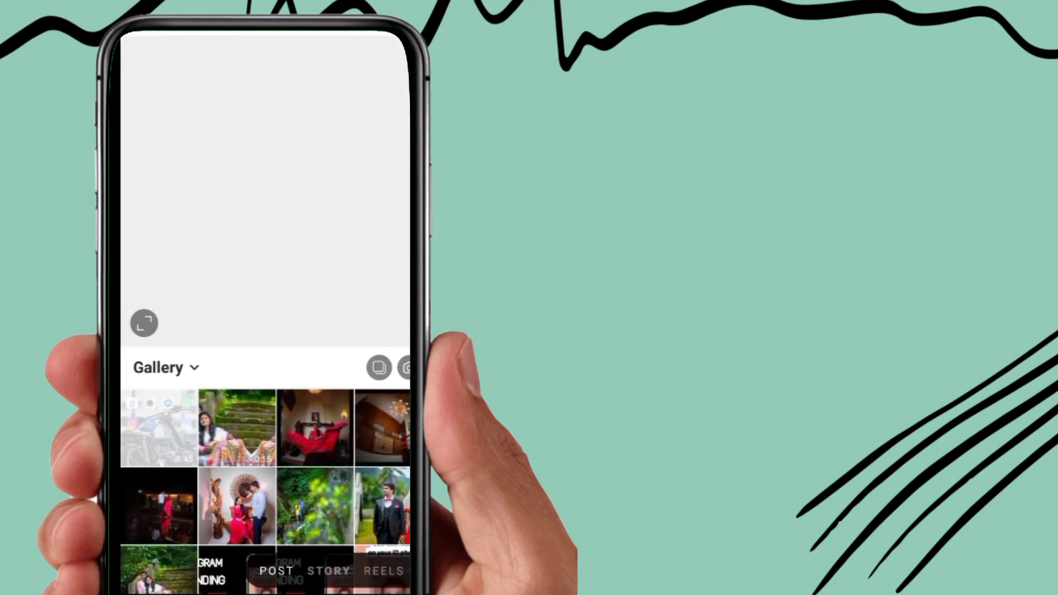
Switch to Reels and apply the saved Photo Crop Challenge effect.
{"action": "left_click", "coordinate": [383, 571]}
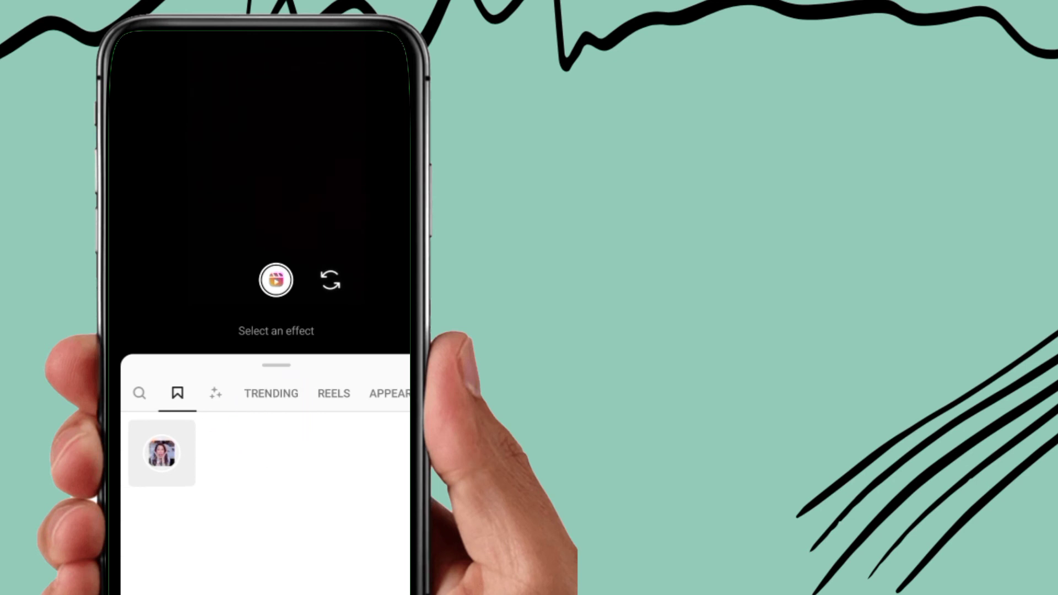
{"action": "left_click", "coordinate": [162, 454]}
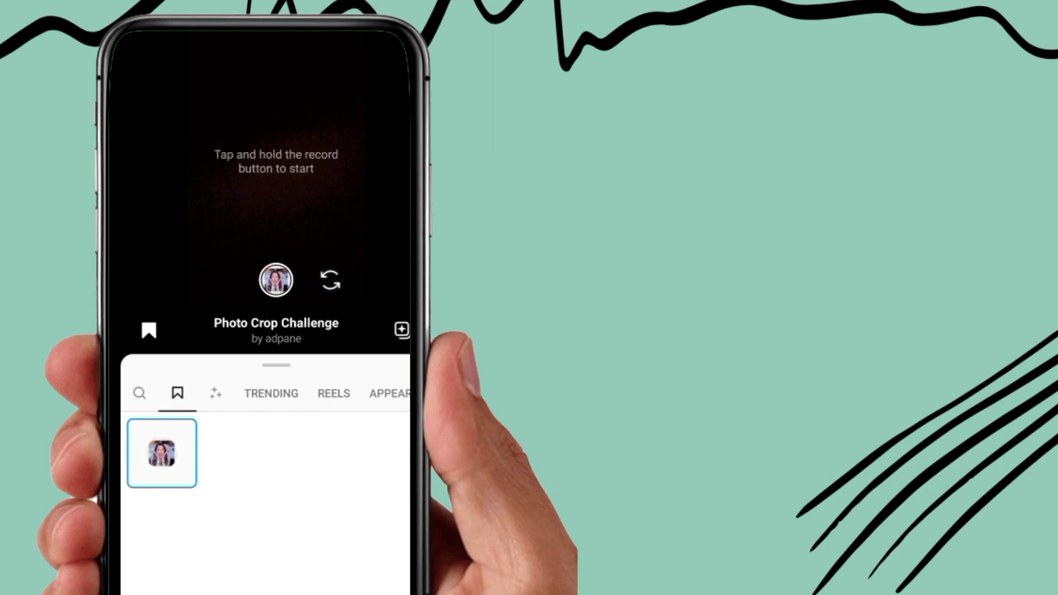